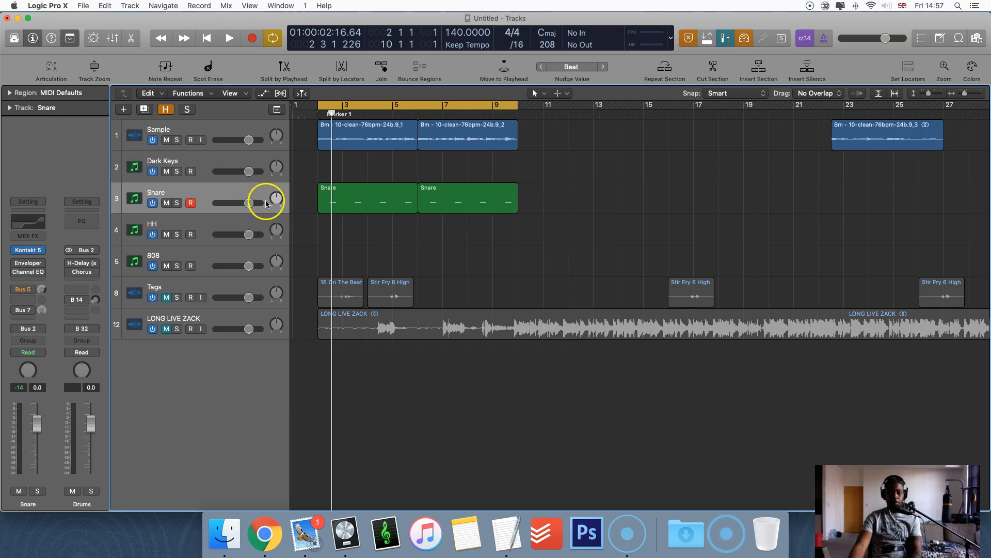
pyautogui.moveTo(228, 191)
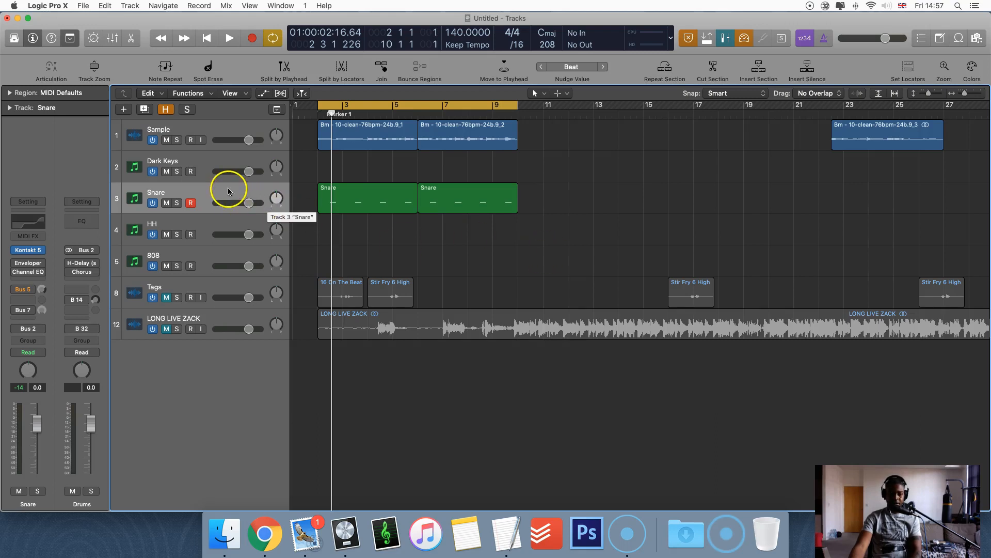
pyautogui.moveTo(219, 192)
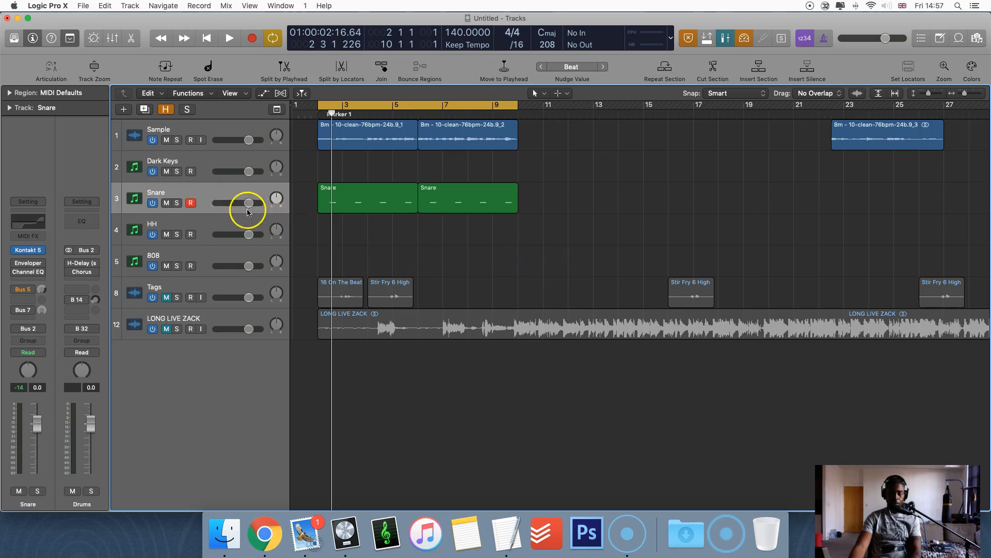
pyautogui.moveTo(65, 250)
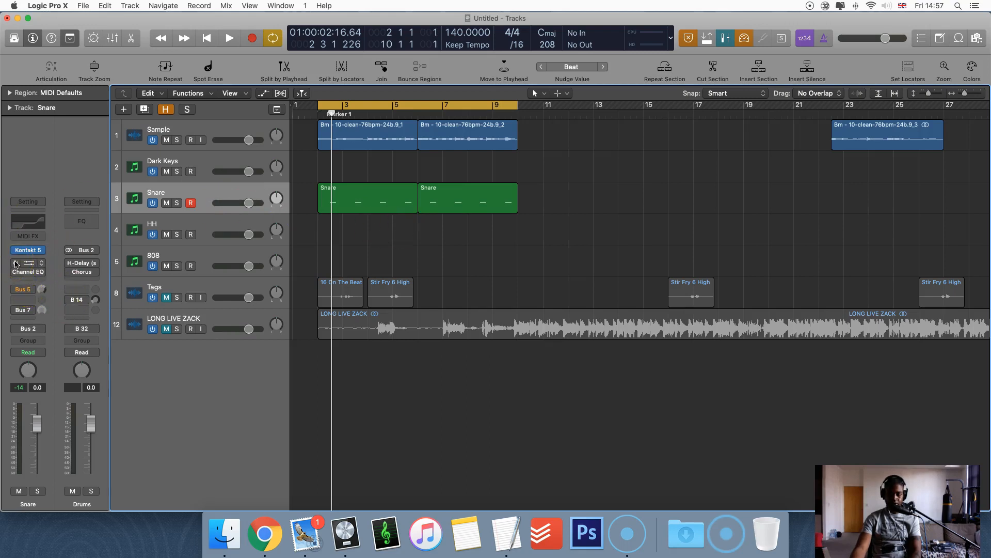
pyautogui.moveTo(17, 264)
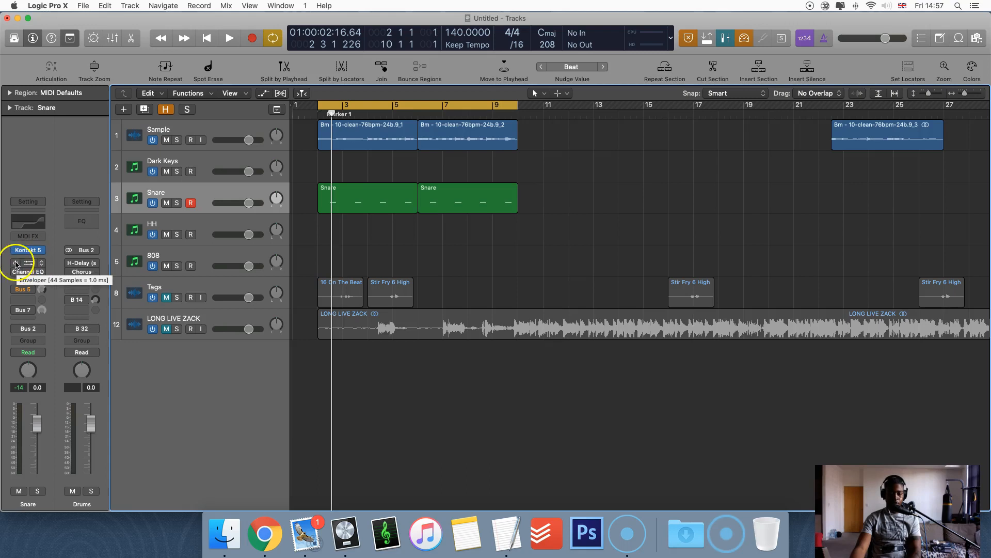
# Insert a stereo Enveloper on the Snare channel and open its plugin window
pyautogui.click(28, 250)
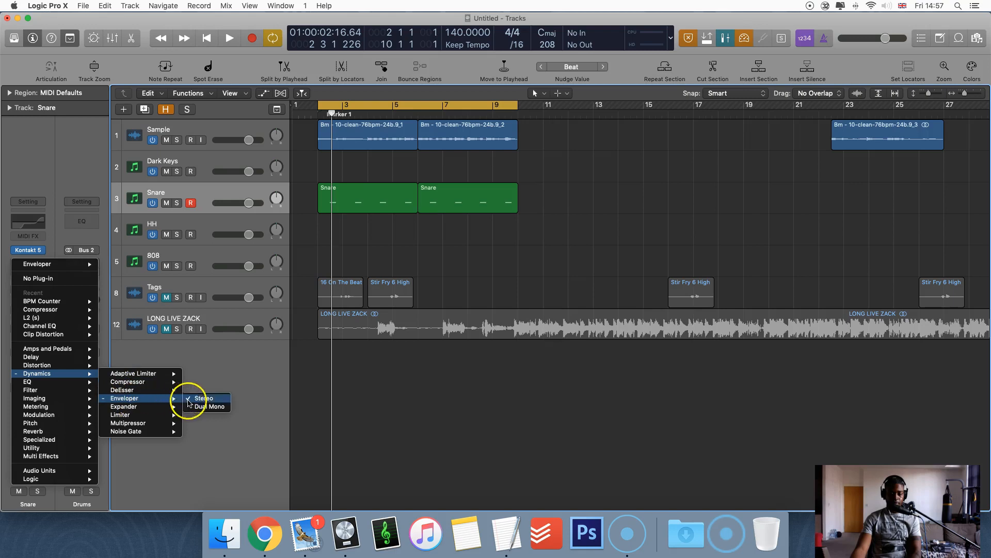
pyautogui.click(204, 397)
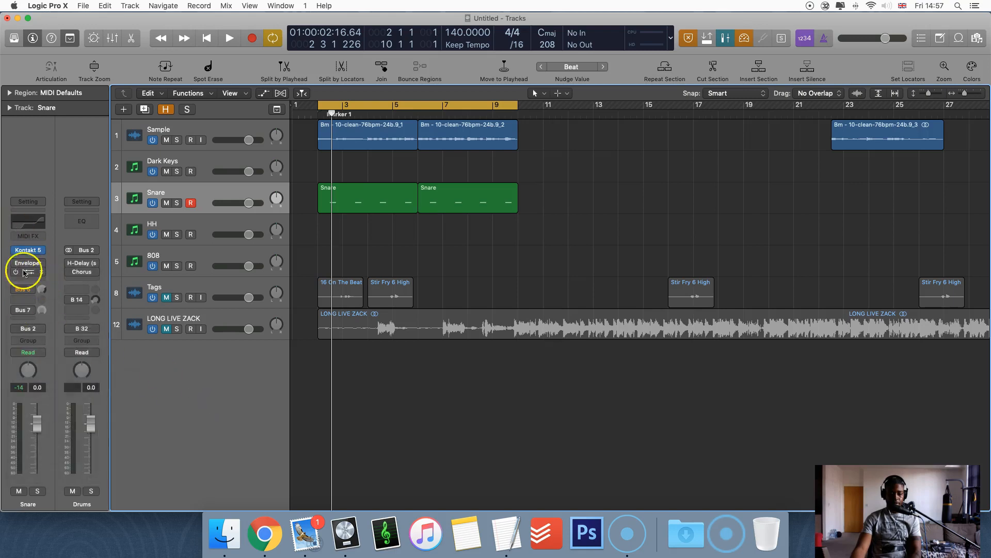
pyautogui.moveTo(27, 263)
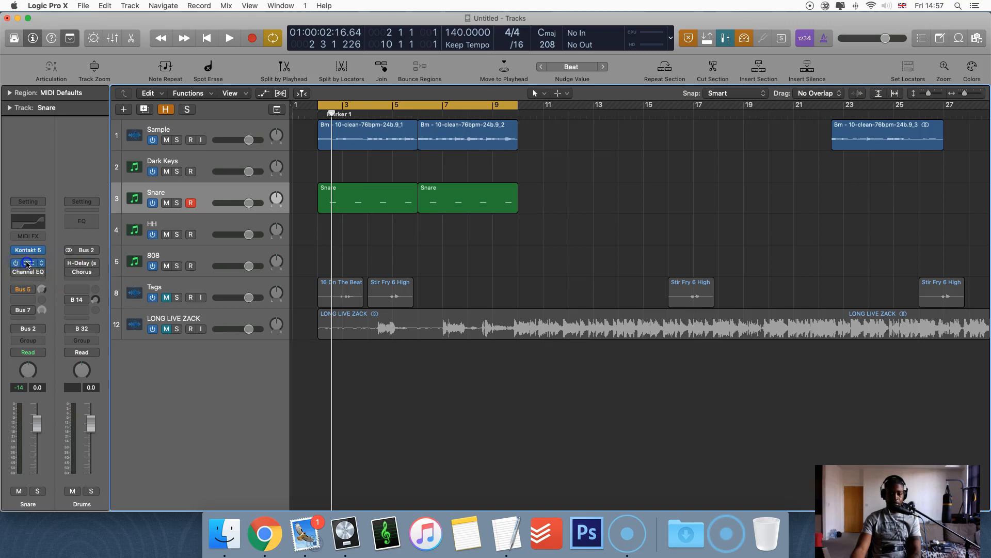
pyautogui.click(27, 262)
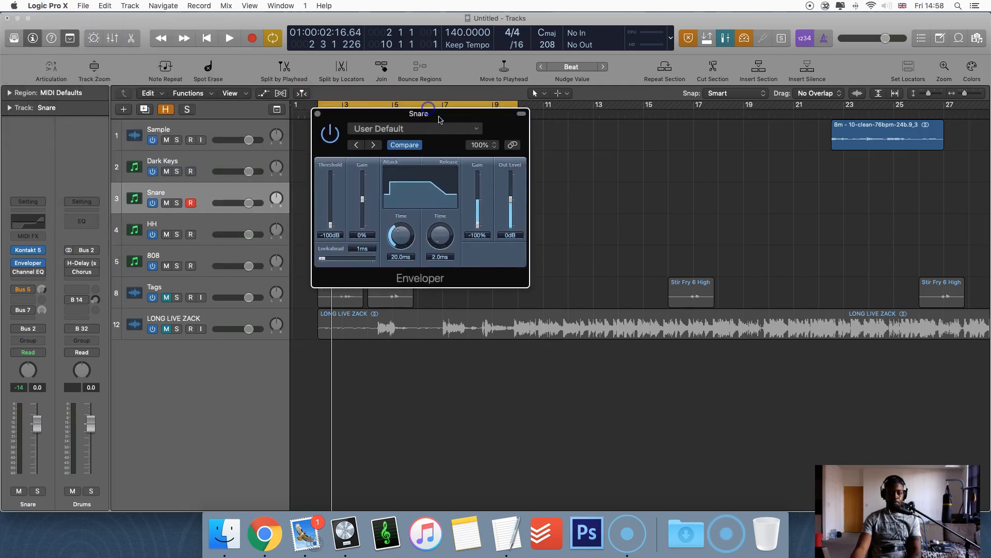
# Move the Enveloper window aside and set Attack Time to 95 ms, then settle on 47 ms
pyautogui.moveTo(419, 114); pyautogui.dragTo(553, 115)
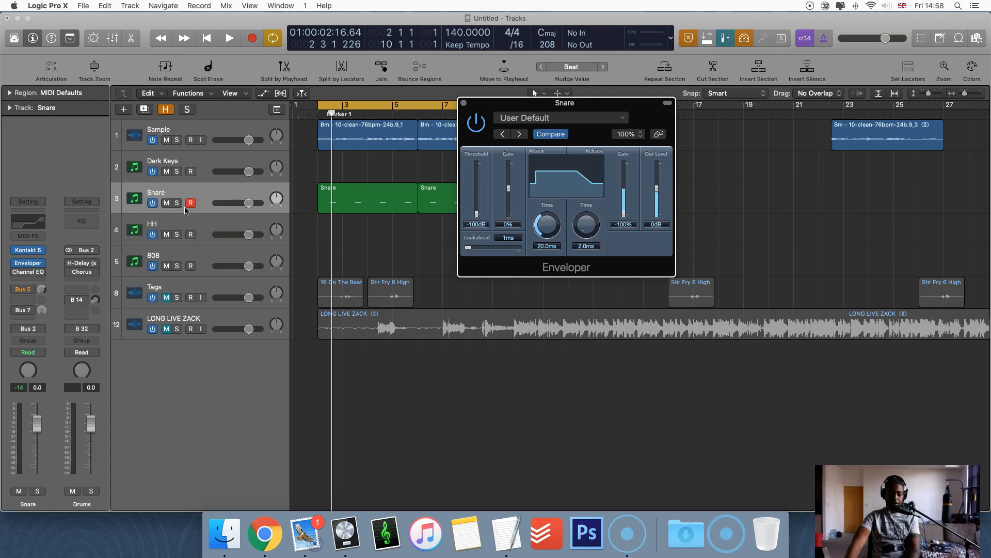
pyautogui.moveTo(203, 209)
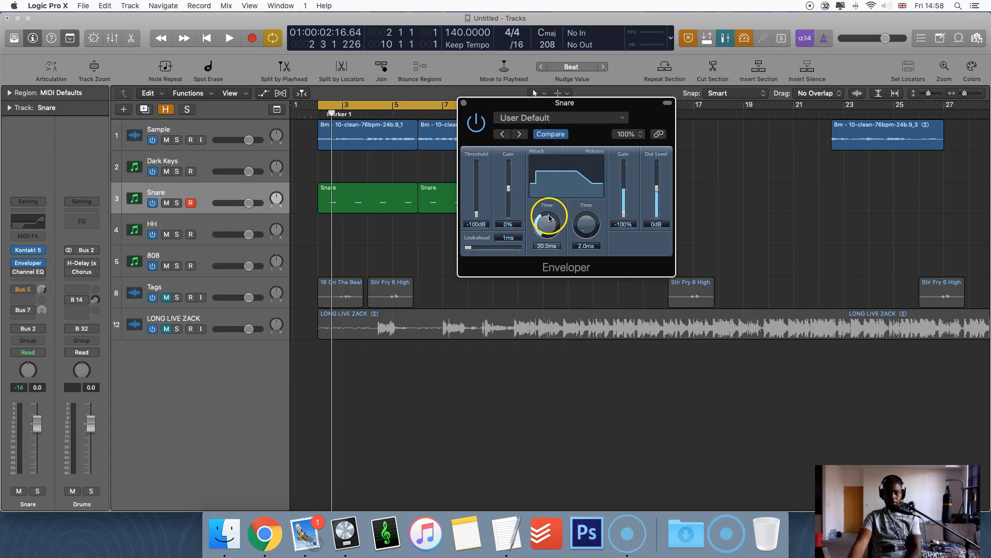
pyautogui.moveTo(549, 218); pyautogui.dragTo(549, 231)
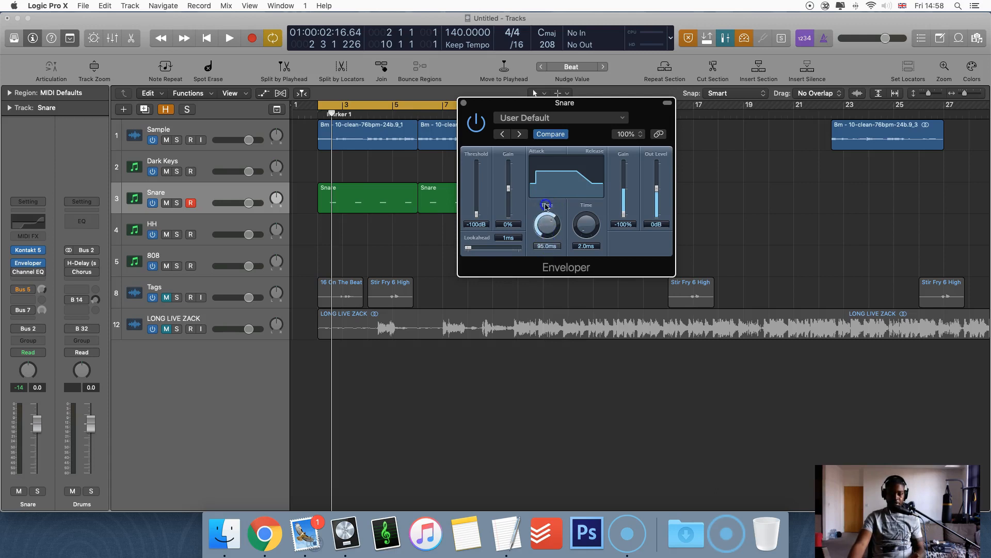
pyautogui.moveTo(546, 221); pyautogui.dragTo(546, 240)
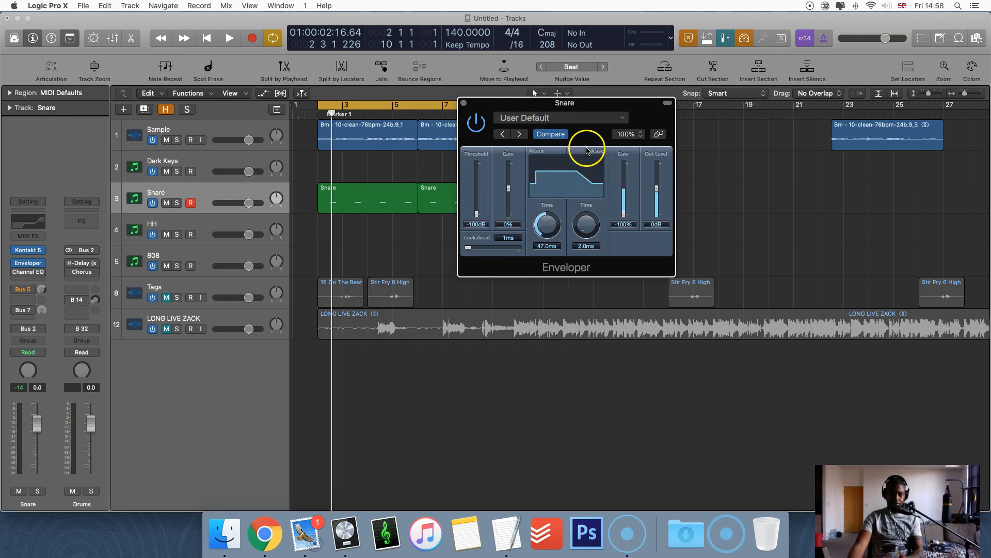
pyautogui.moveTo(564, 102); pyautogui.dragTo(586, 104)
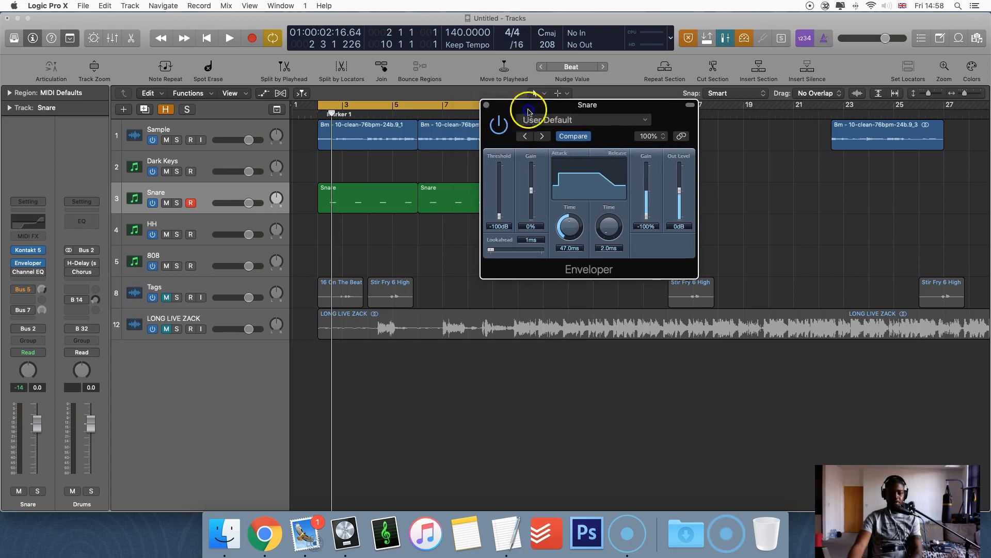
pyautogui.click(229, 39)
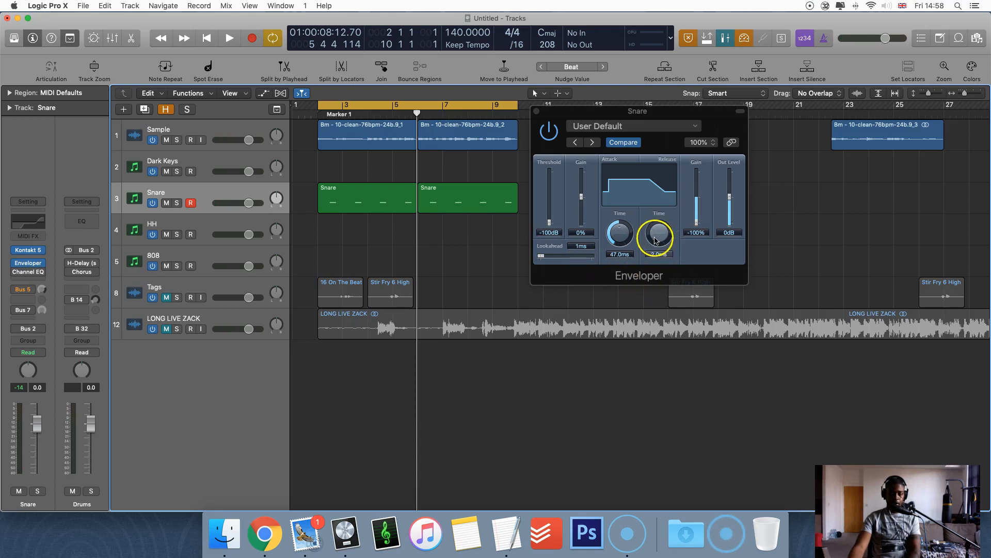
# Audition the Snare Enveloper release at 2000 ms, then return it to 2.0 ms
pyautogui.moveTo(656, 237); pyautogui.dragTo(653, 234)
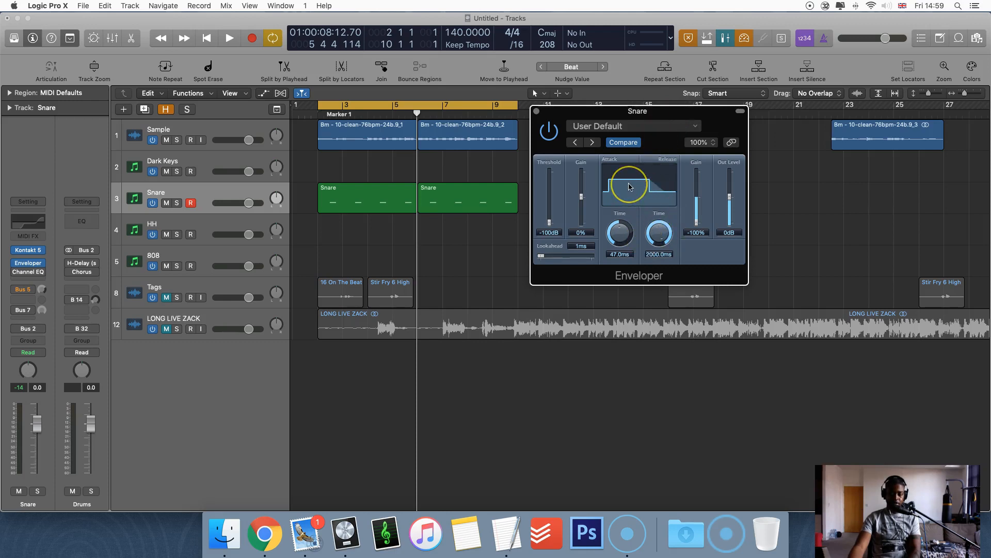
pyautogui.click(229, 38)
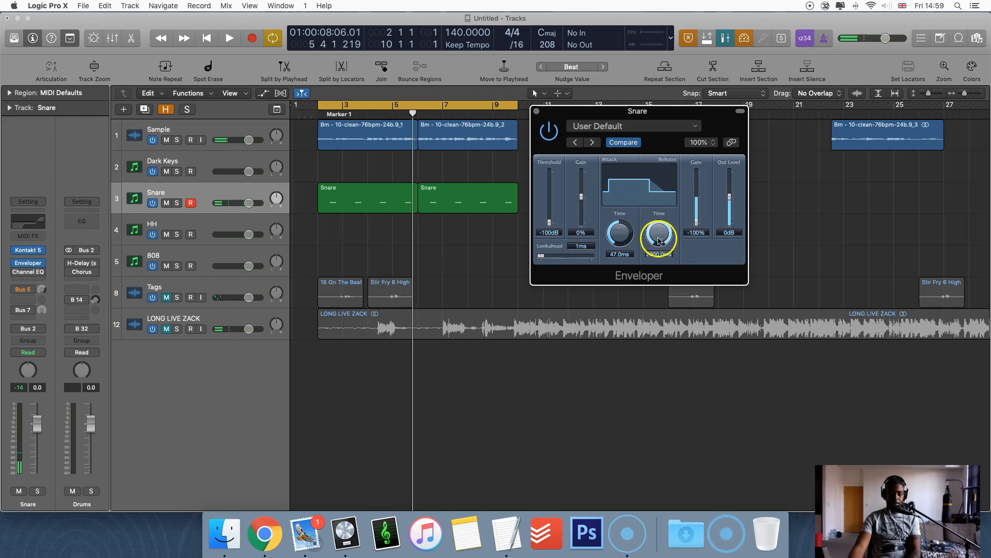
pyautogui.moveTo(659, 237); pyautogui.dragTo(662, 322)
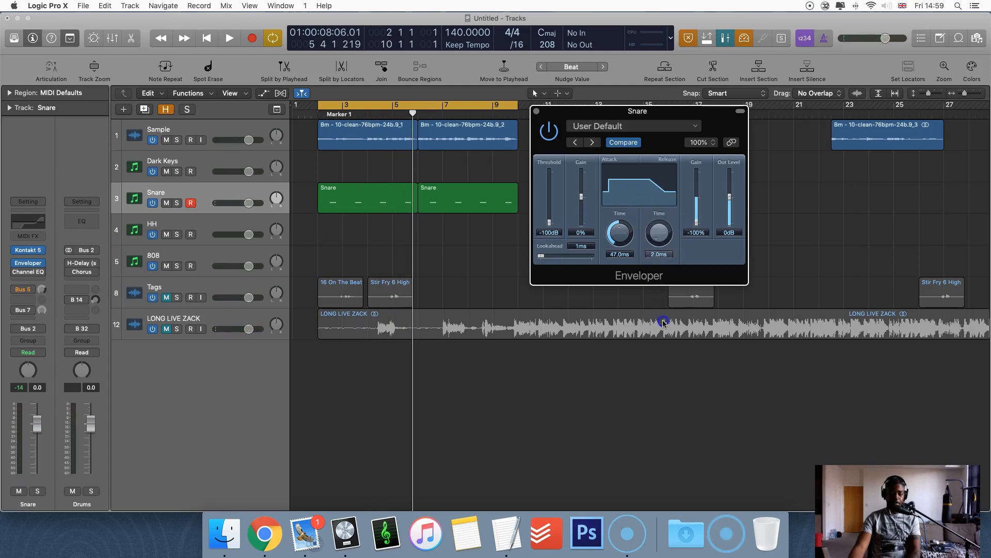
pyautogui.click(229, 38)
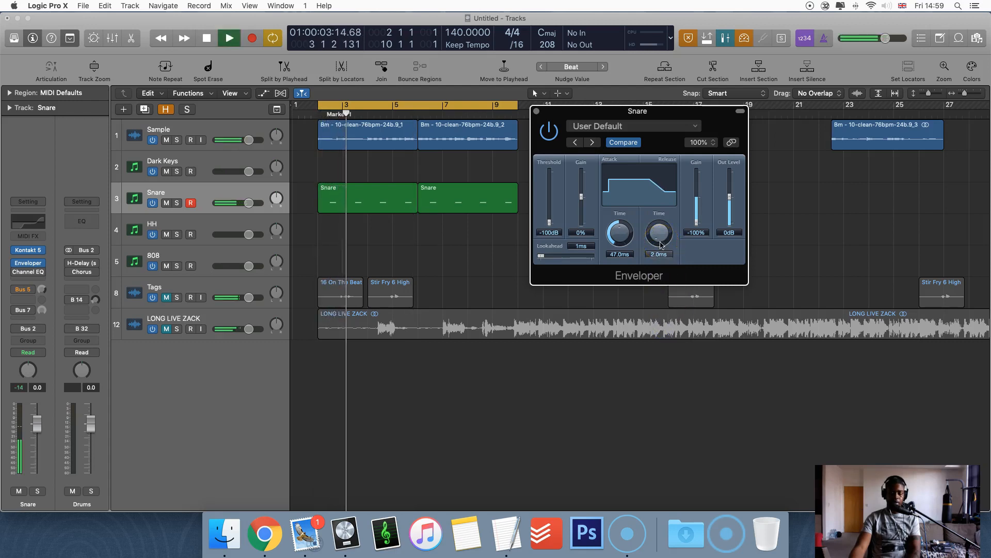
pyautogui.moveTo(659, 232); pyautogui.dragTo(659, 215)
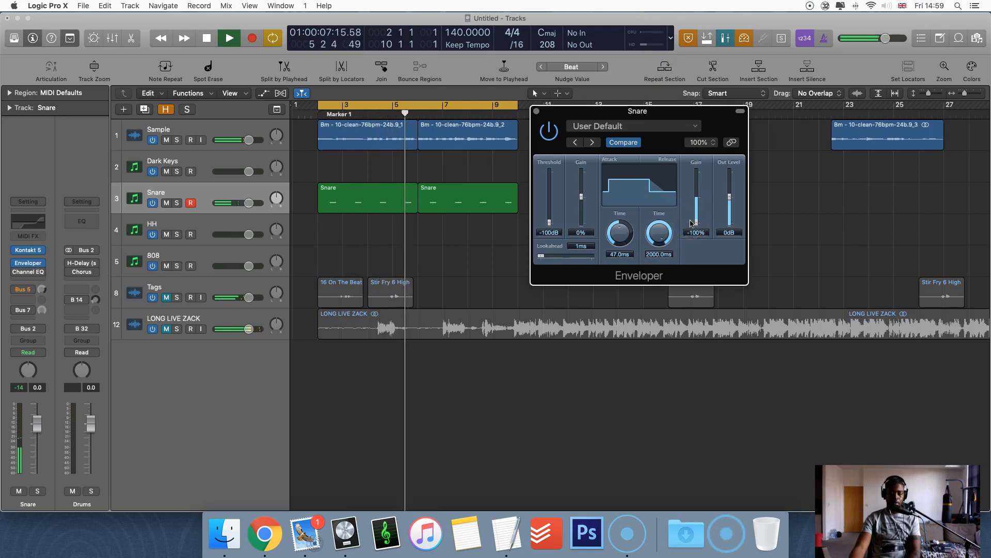
pyautogui.click(206, 38)
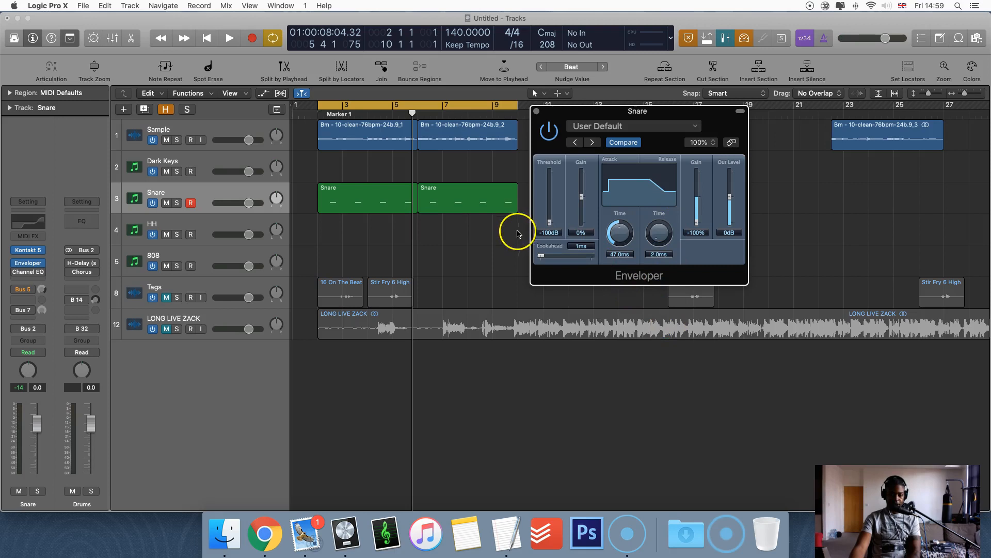
pyautogui.moveTo(612, 262)
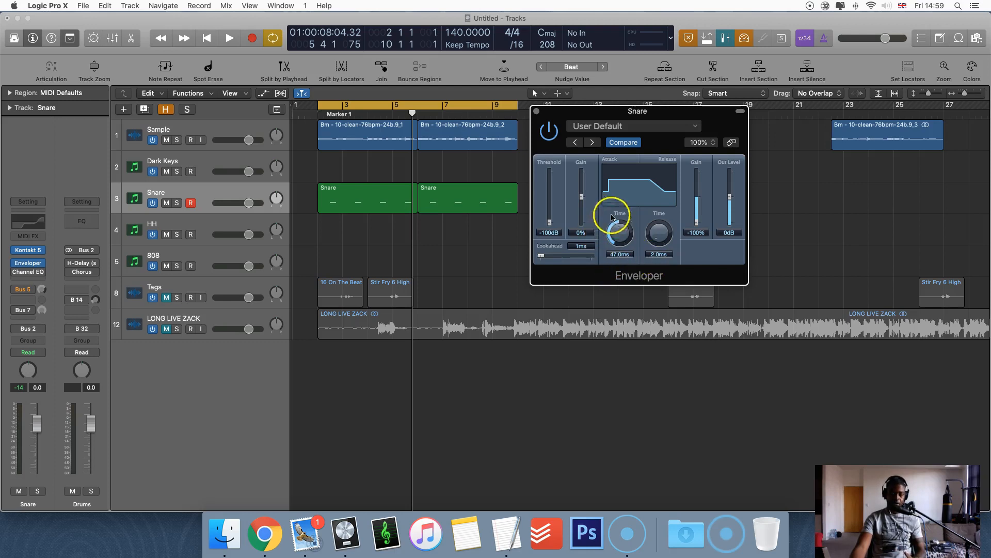
# Fine-tune the Snare Enveloper to a 12.5 ms attack with −100% attack gain
pyautogui.moveTo(619, 237); pyautogui.dragTo(595, 220)
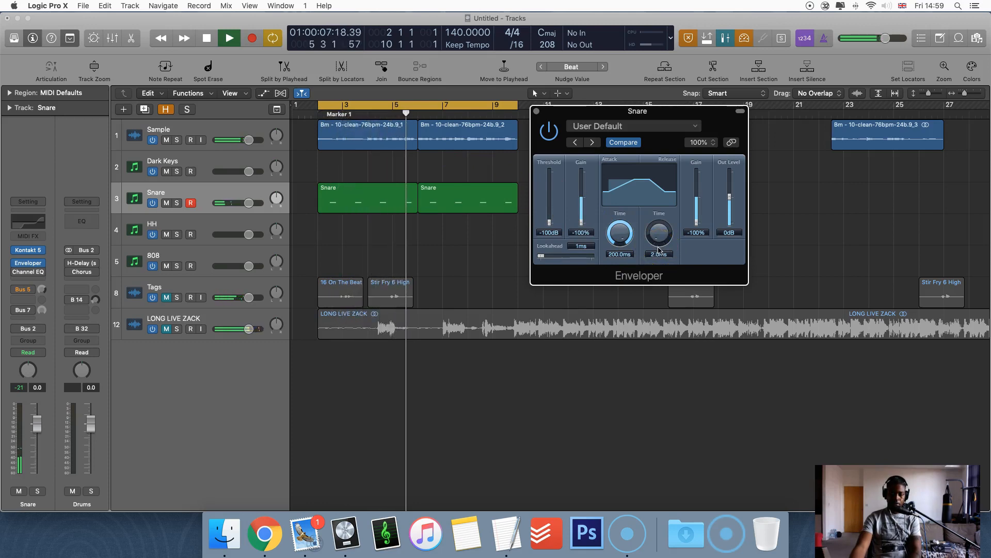
pyautogui.click(229, 38)
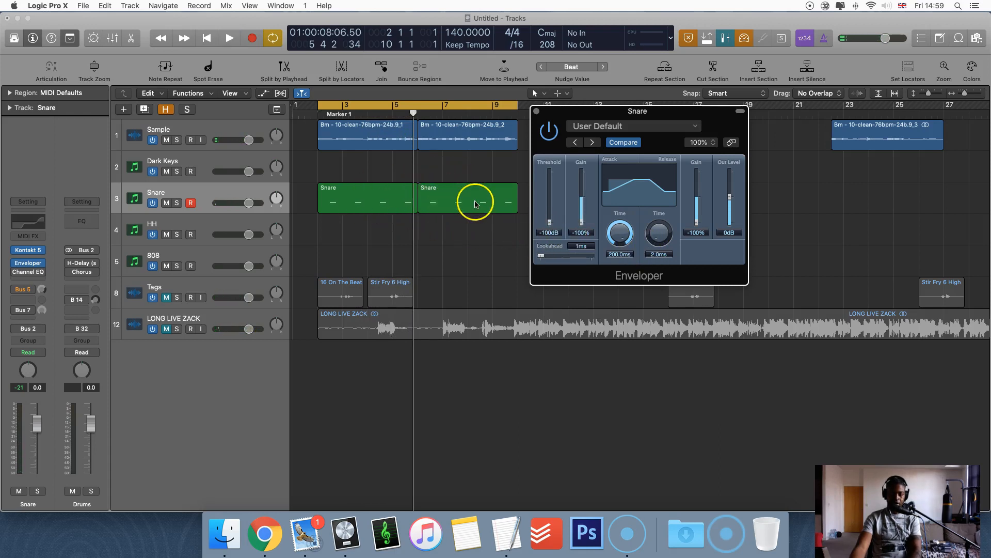
pyautogui.click(229, 38)
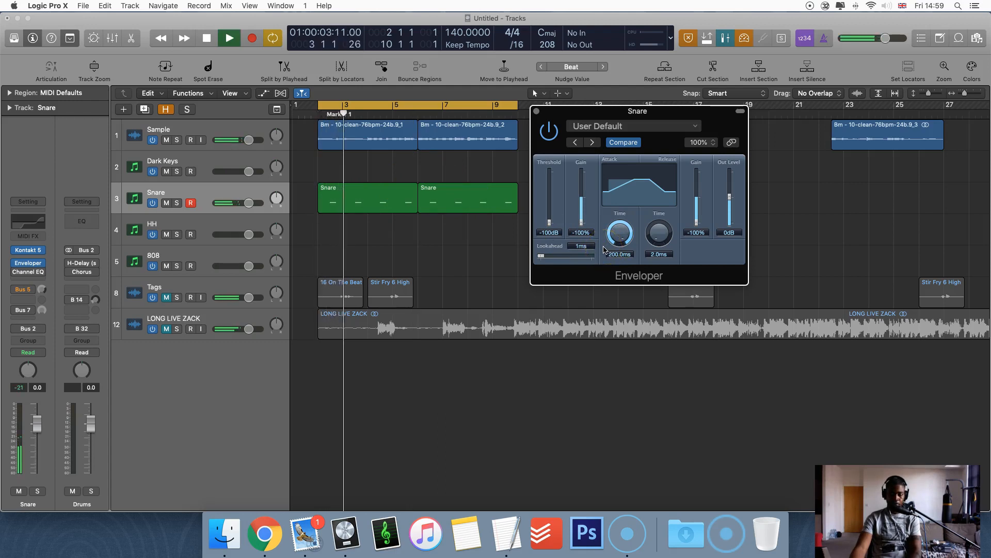
pyautogui.click(228, 38)
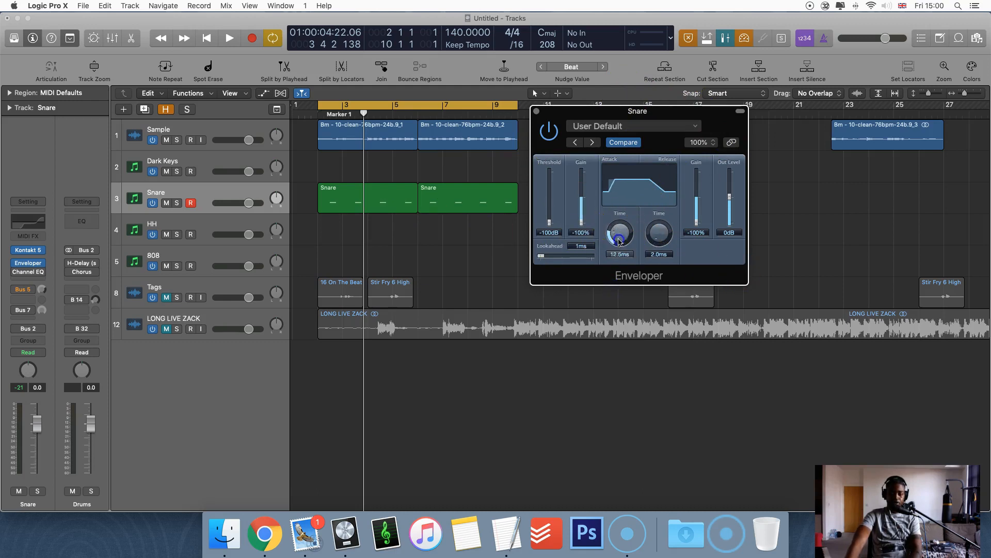
pyautogui.moveTo(619, 234); pyautogui.dragTo(622, 228)
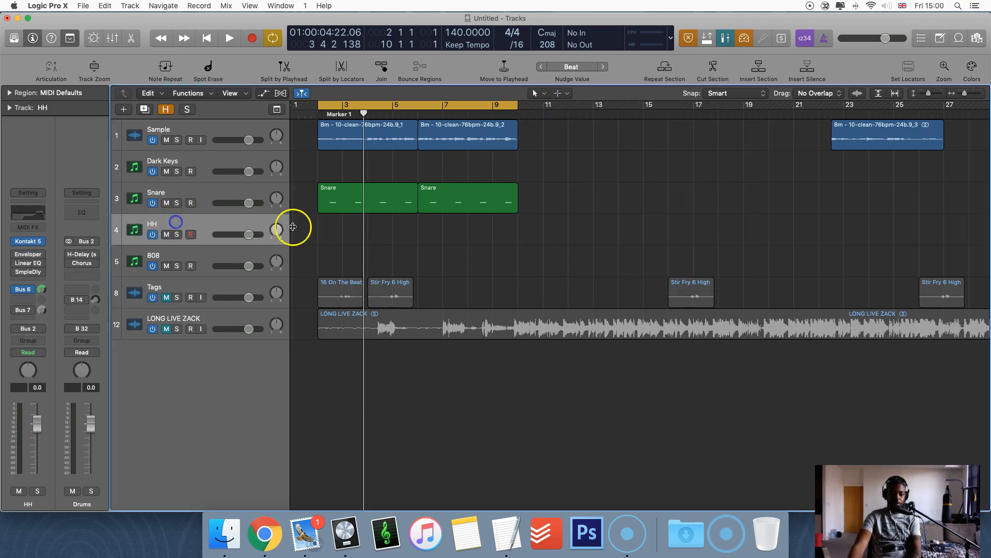
# Drag Deposit HH.mid from the Browser onto the HH track
pyautogui.click(948, 70)
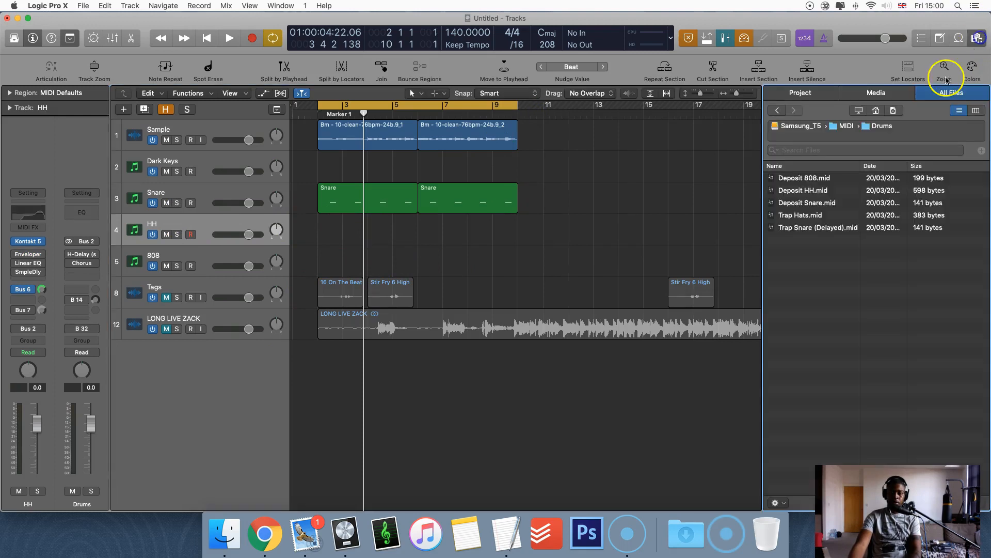
pyautogui.moveTo(803, 190); pyautogui.dragTo(360, 218)
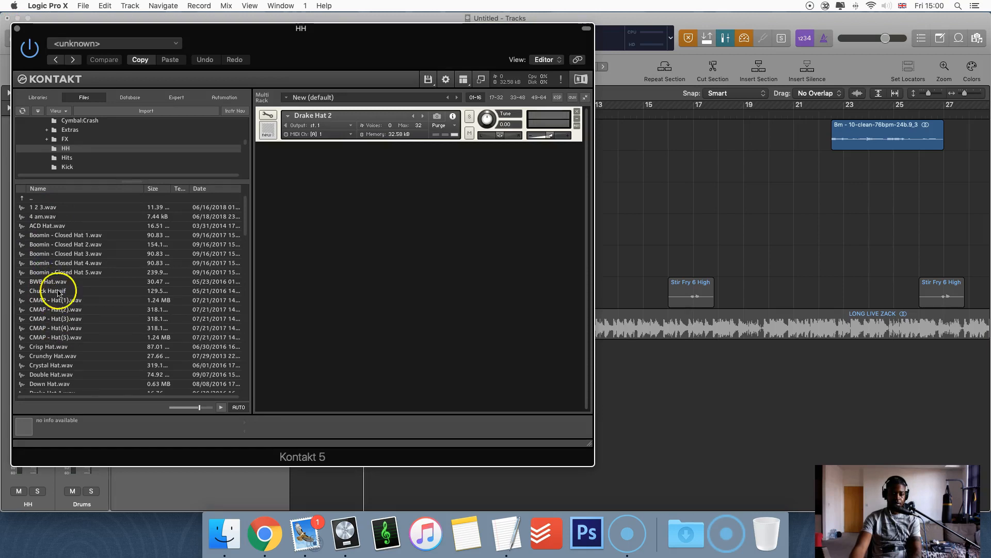
# Preview Boomin - Closed Hat 4.wav in Kontakt, then close Kontakt
pyautogui.click(65, 263)
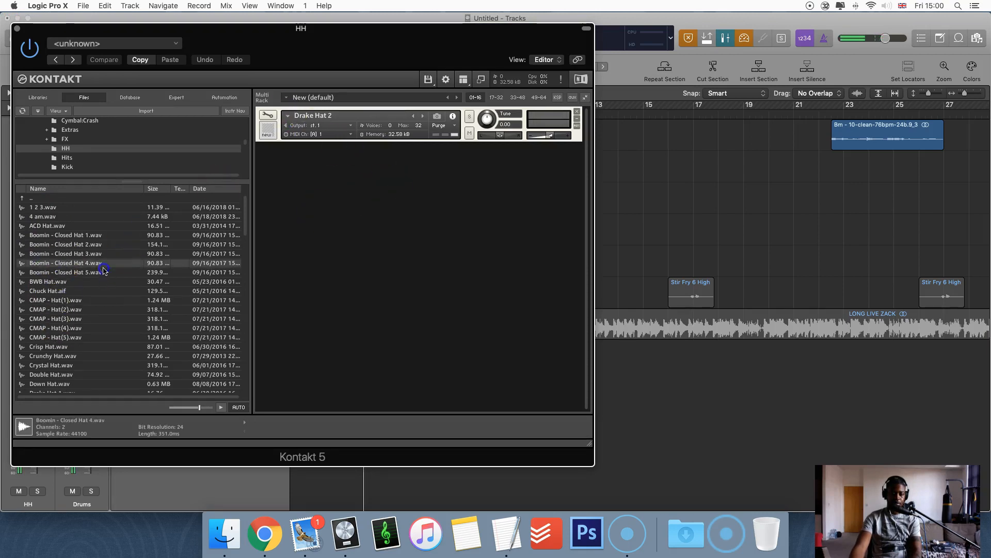
pyautogui.click(56, 300)
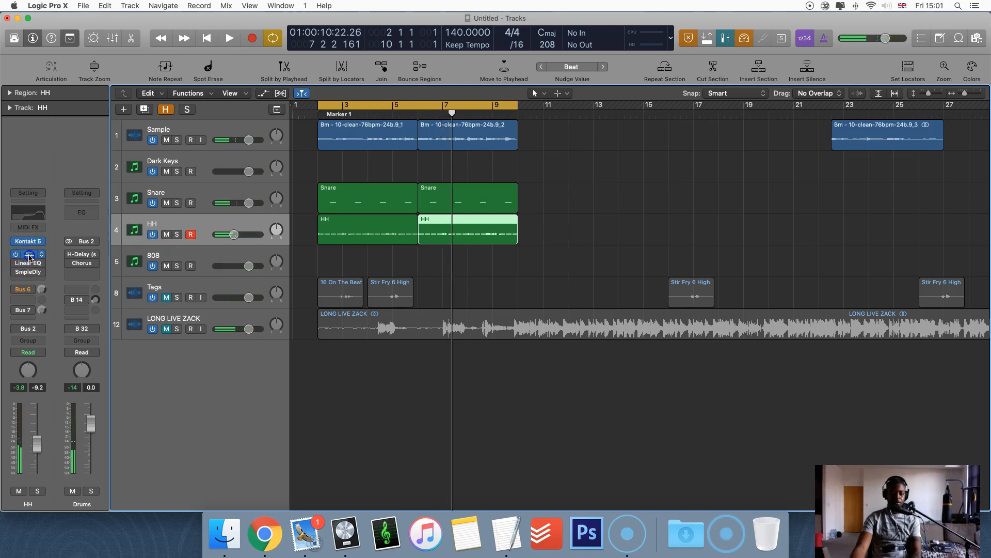
# Open the HH Enveloper and bring its attack time up to 5.5 ms
pyautogui.click(28, 253)
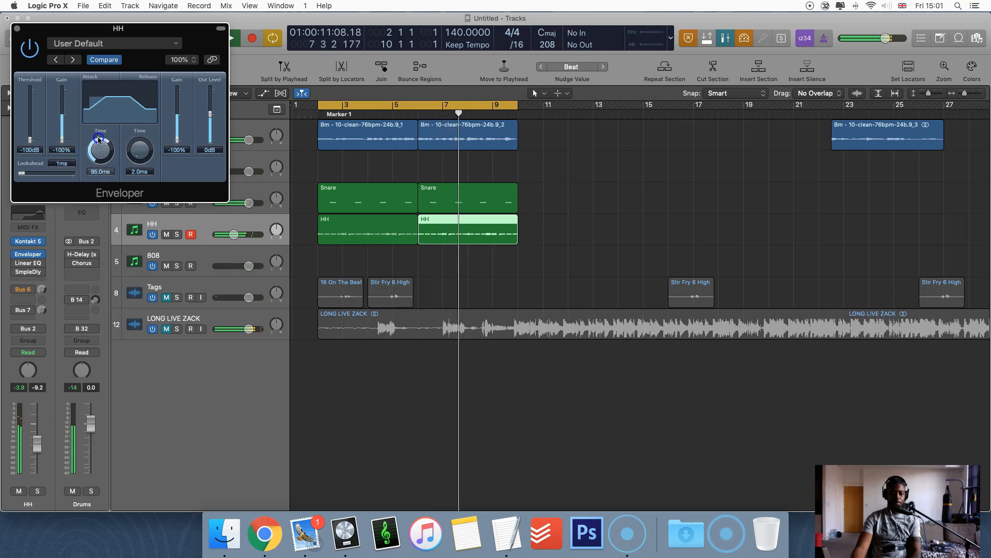
pyautogui.moveTo(99, 152); pyautogui.dragTo(99, 136)
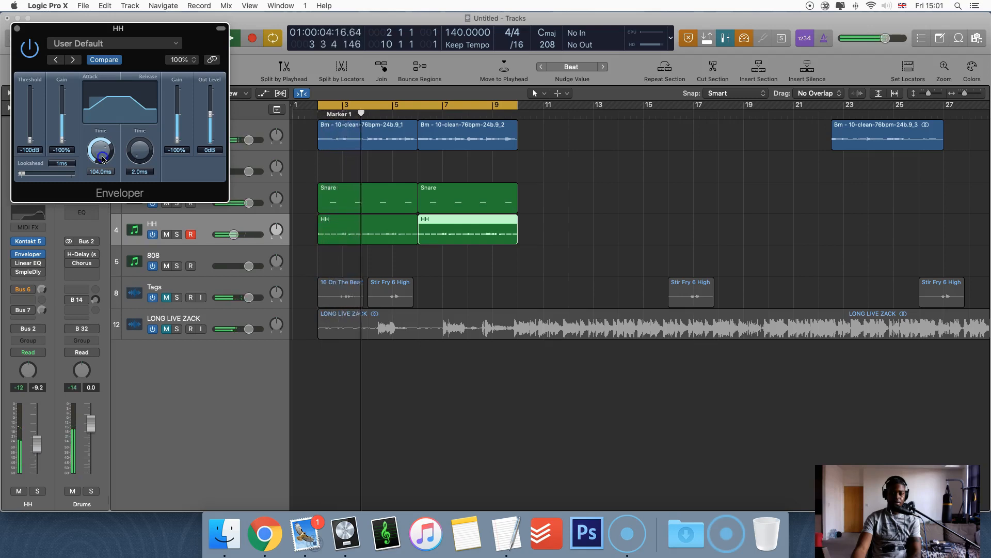
pyautogui.moveTo(99, 153); pyautogui.dragTo(98, 148)
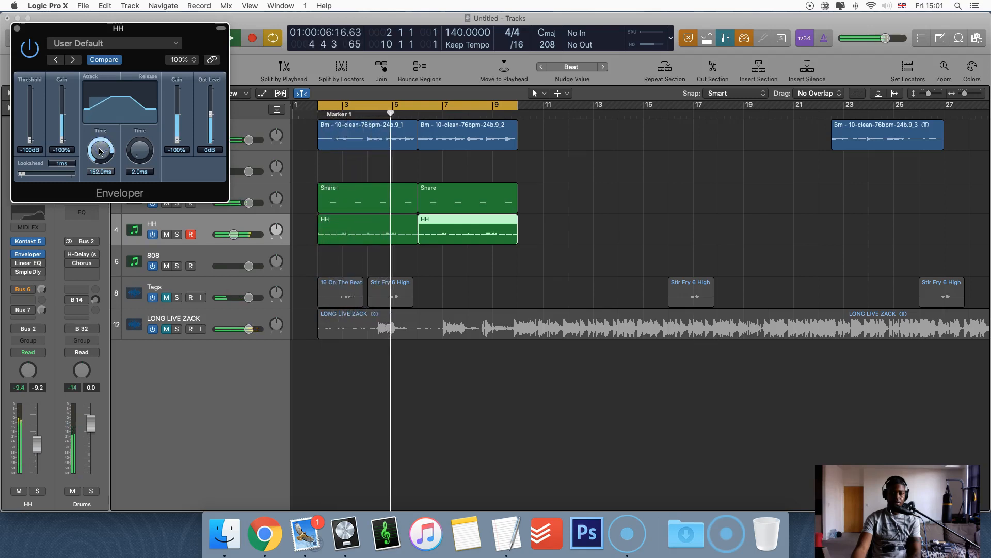
pyautogui.moveTo(100, 157); pyautogui.dragTo(101, 148)
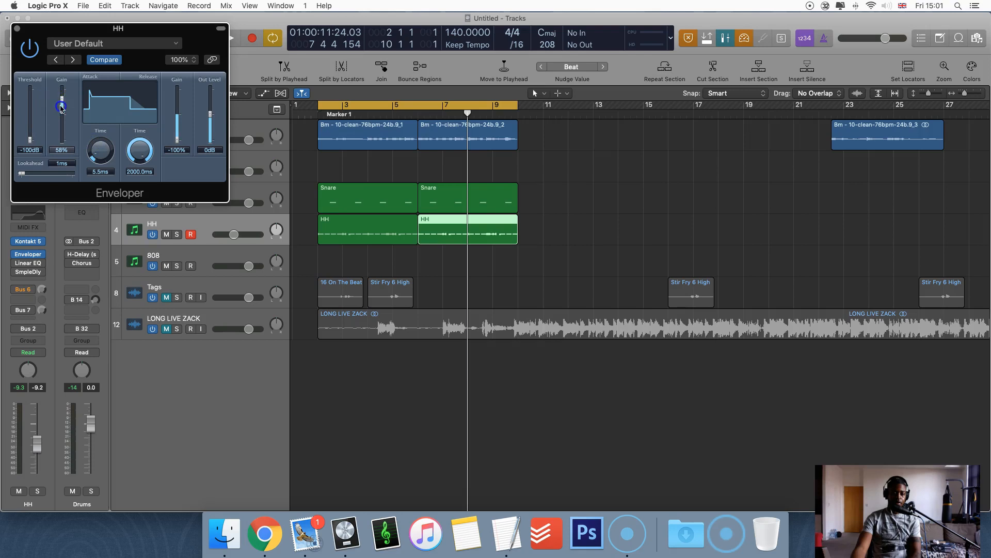
# Lower hi-hat attack gain to 54% and the HH volume to −14 dB
pyautogui.moveTo(62, 104); pyautogui.dragTo(62, 96)
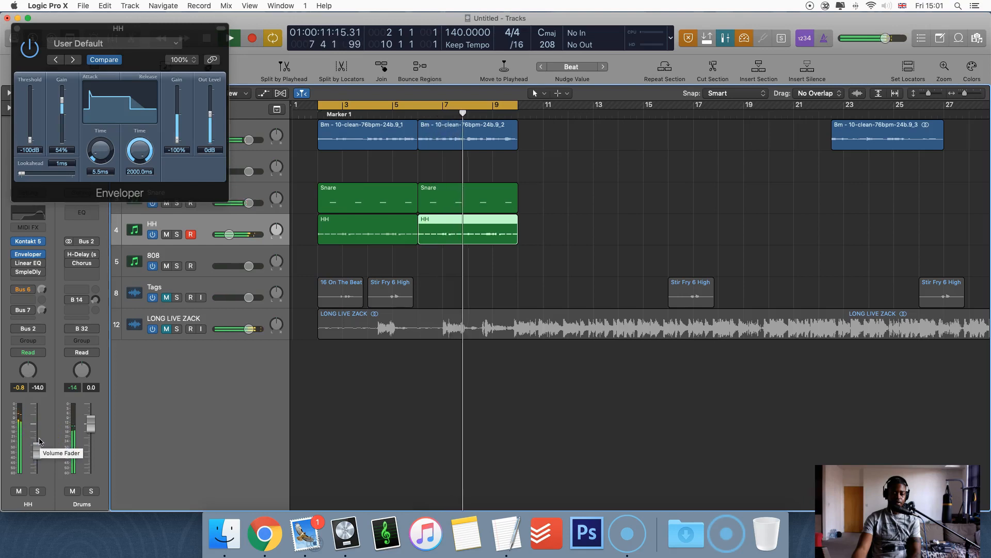
pyautogui.moveTo(99, 150); pyautogui.dragTo(99, 155)
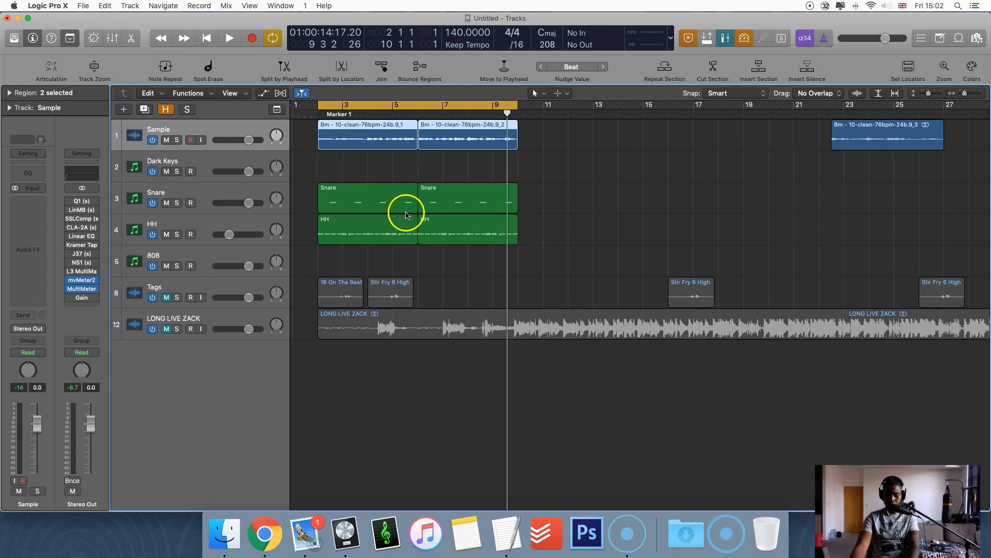
pyautogui.moveTo(397, 171)
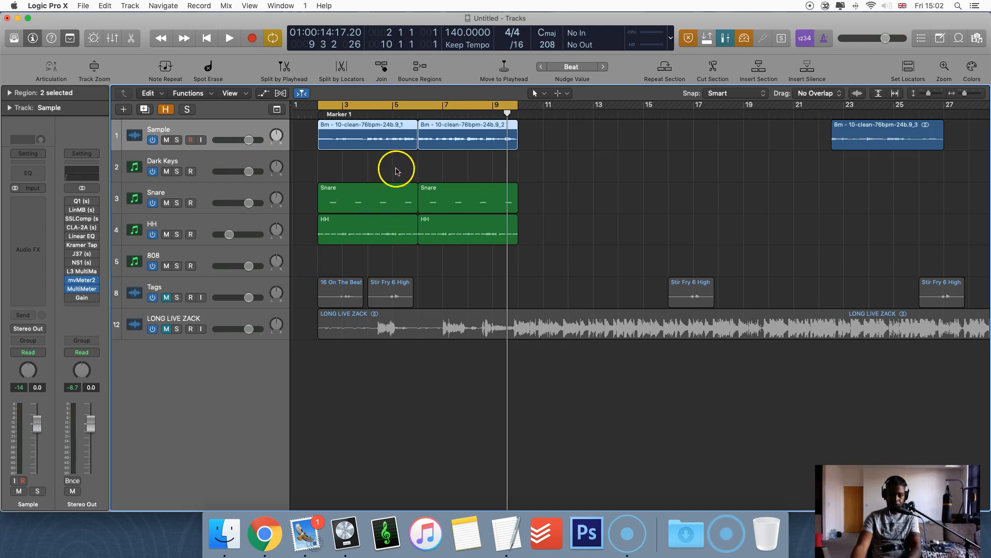